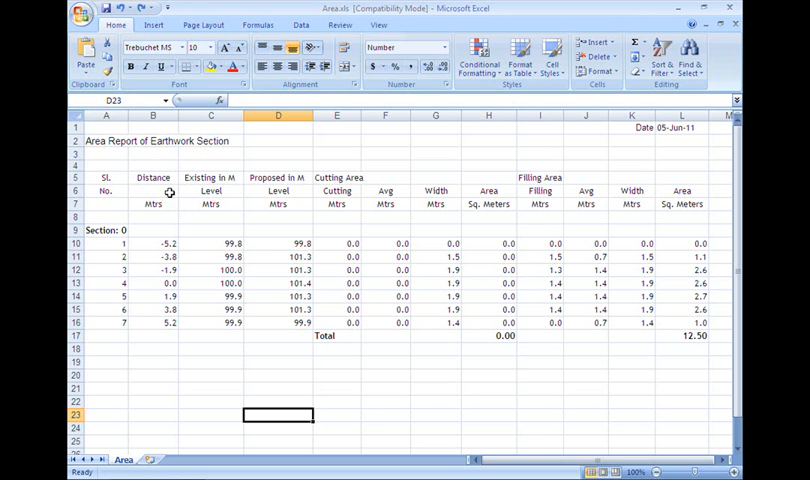
- After browsing the Format Cells tabs, give figures in B10:L17 three decimal places
right_click(152, 177)
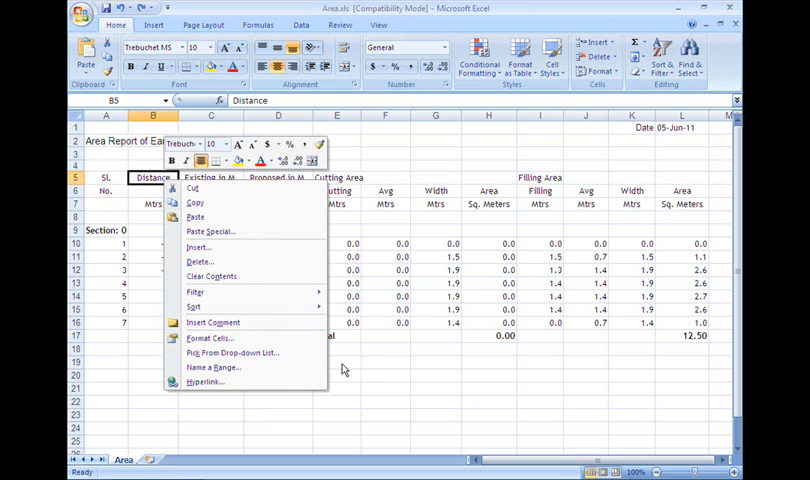
click(366, 355)
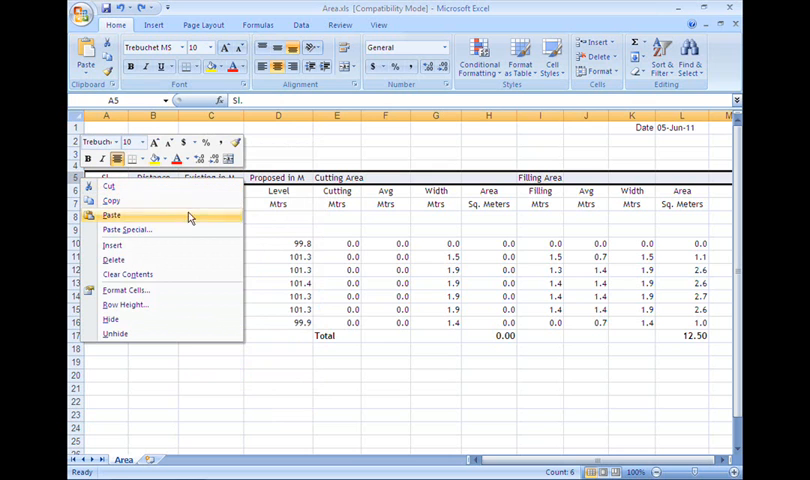
mouse_move(203, 333)
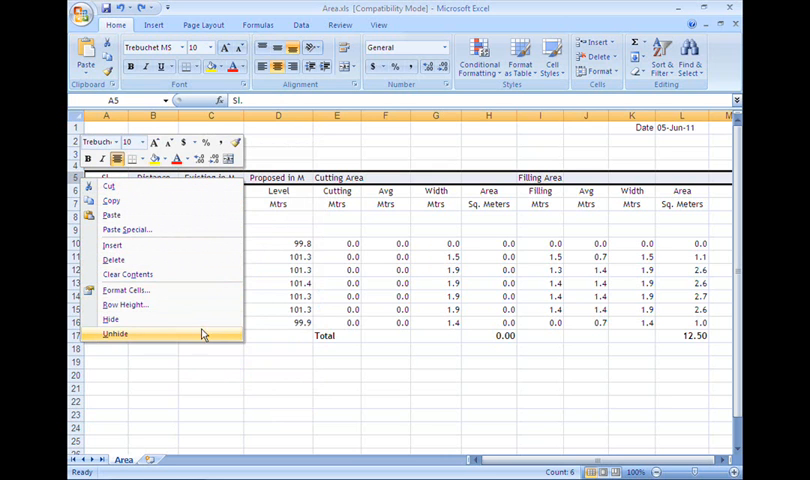
mouse_move(232, 360)
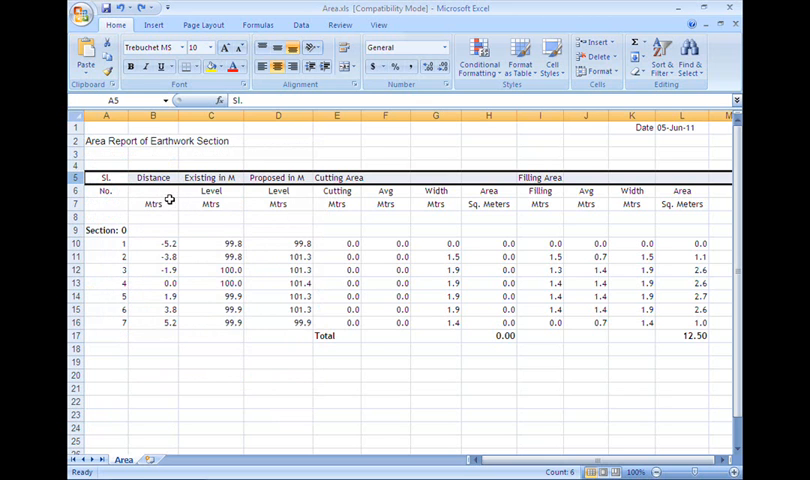
right_click(153, 178)
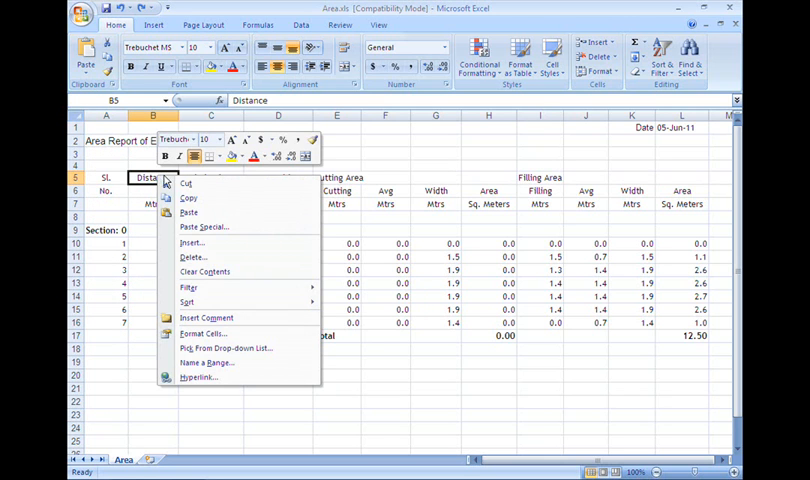
mouse_move(198, 301)
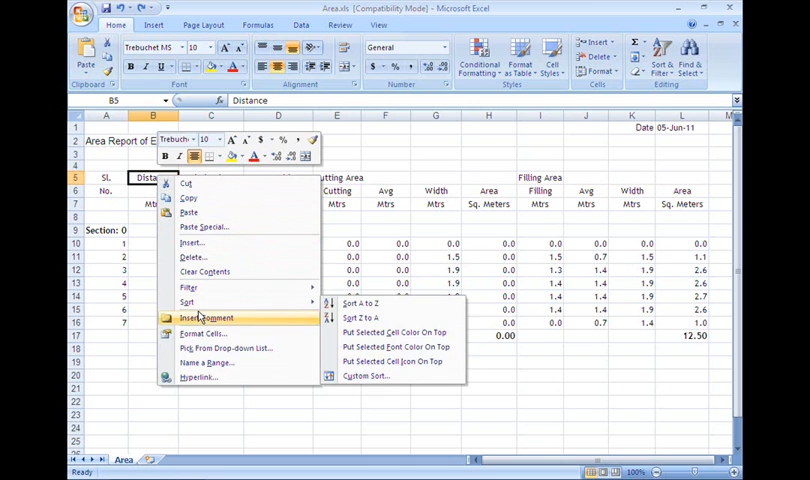
mouse_move(204, 333)
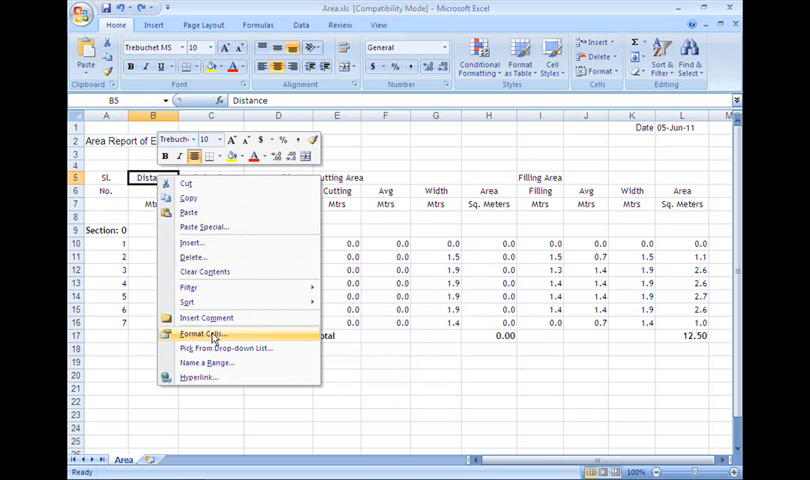
click(203, 334)
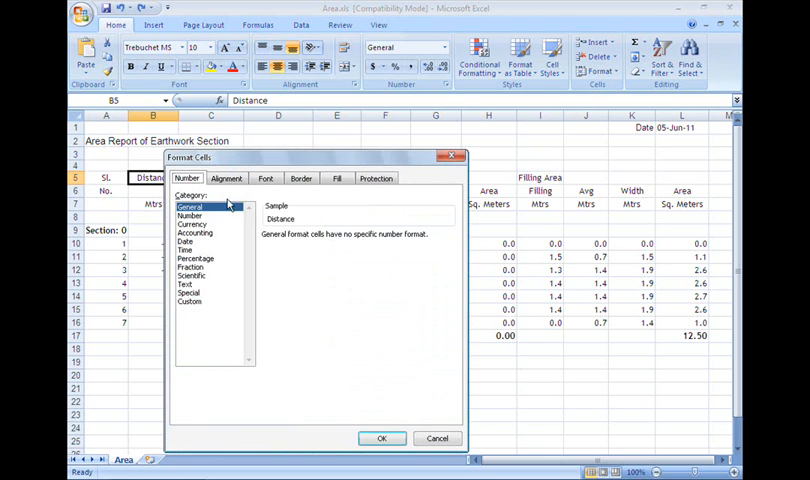
click(265, 178)
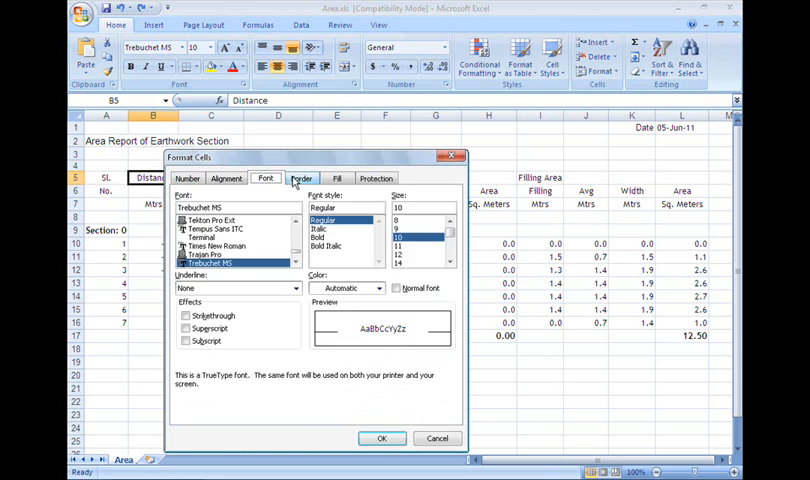
click(376, 178)
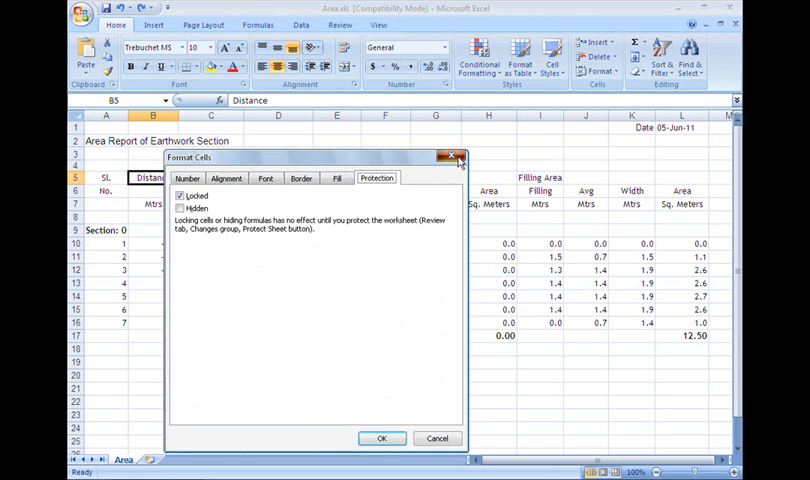
click(450, 156)
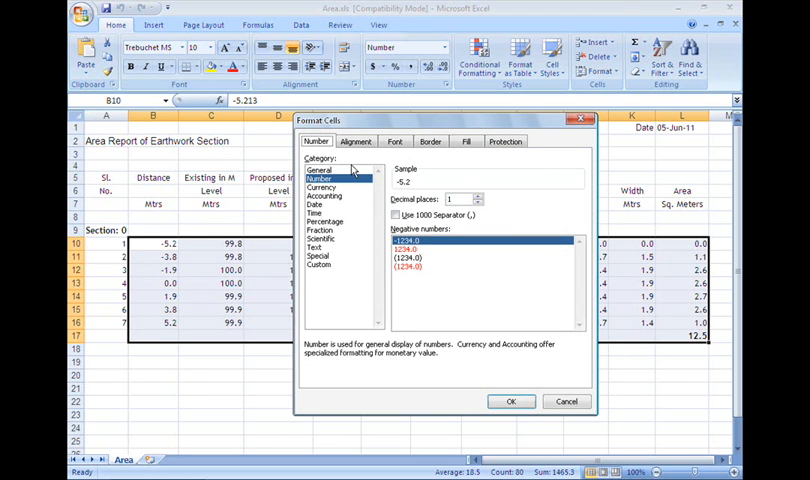
mouse_move(347, 205)
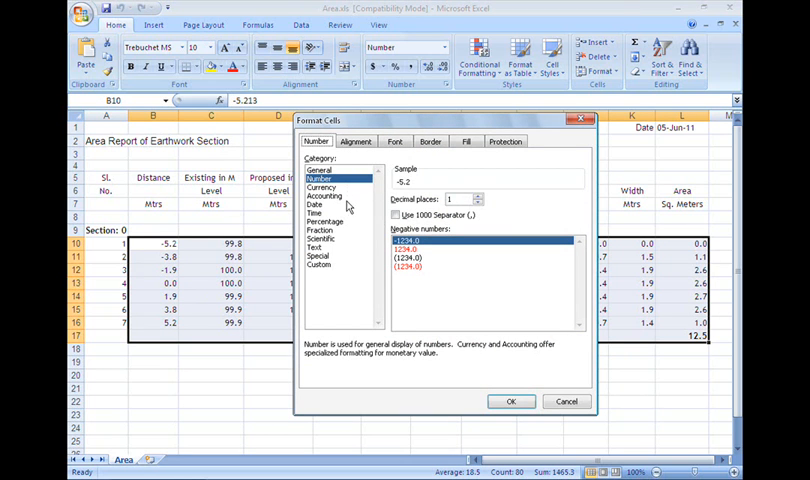
mouse_move(349, 267)
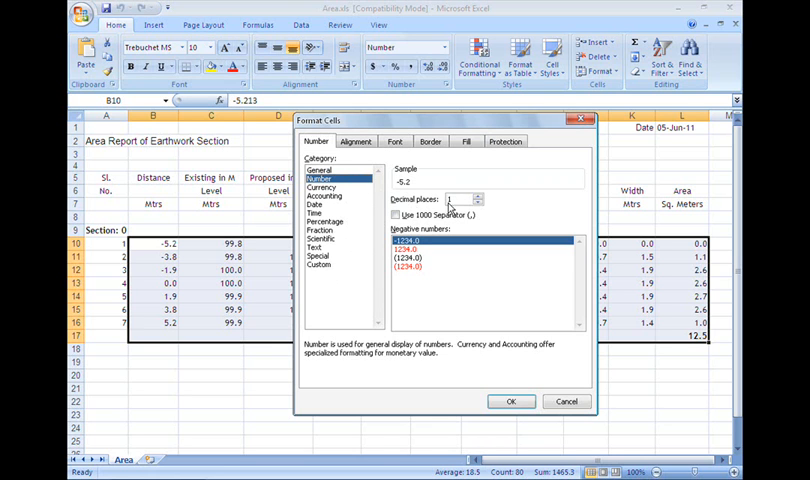
click(479, 196)
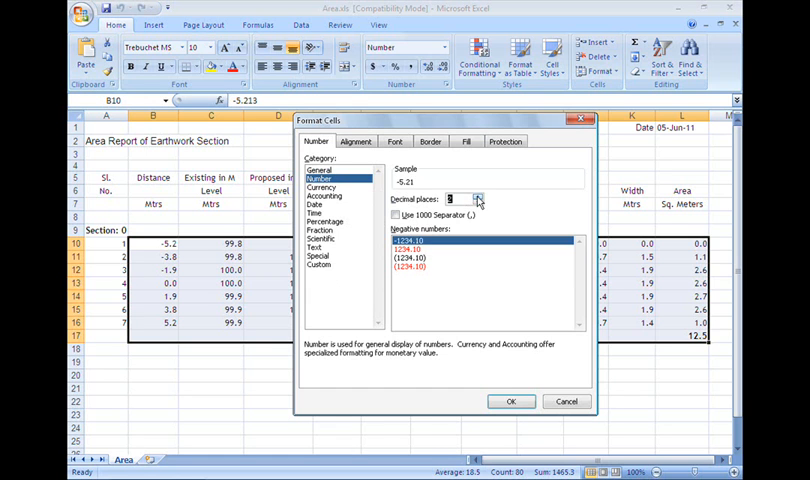
click(510, 401)
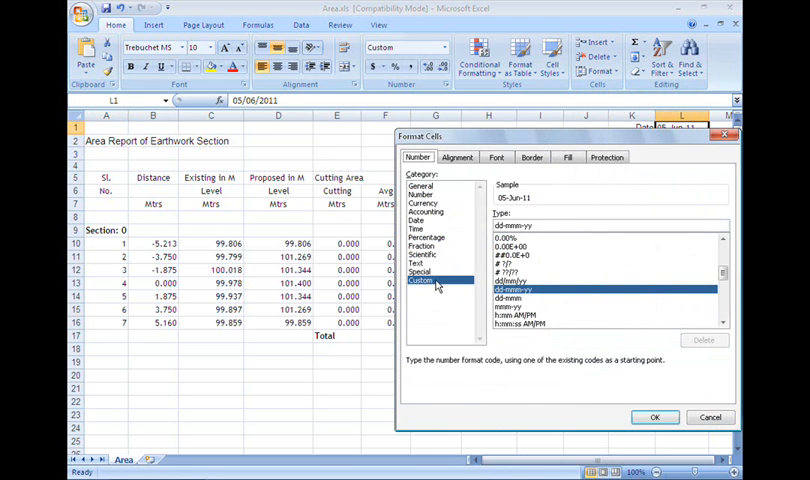
- Apply the custom dd/mm/yyyy format so the L1 date reads 05/06/2011
text(dd/)
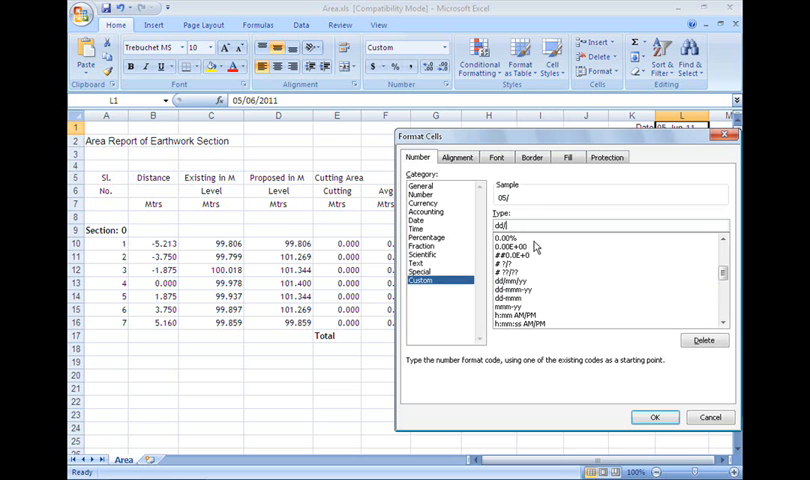
text(mm/yyyy)
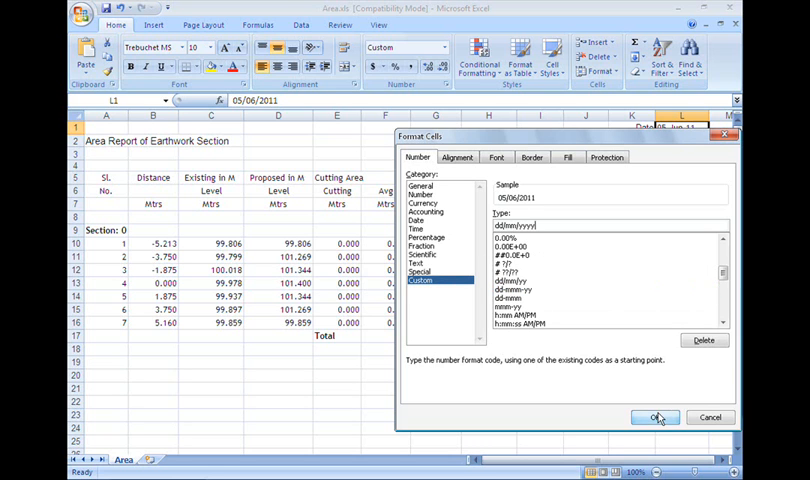
click(652, 417)
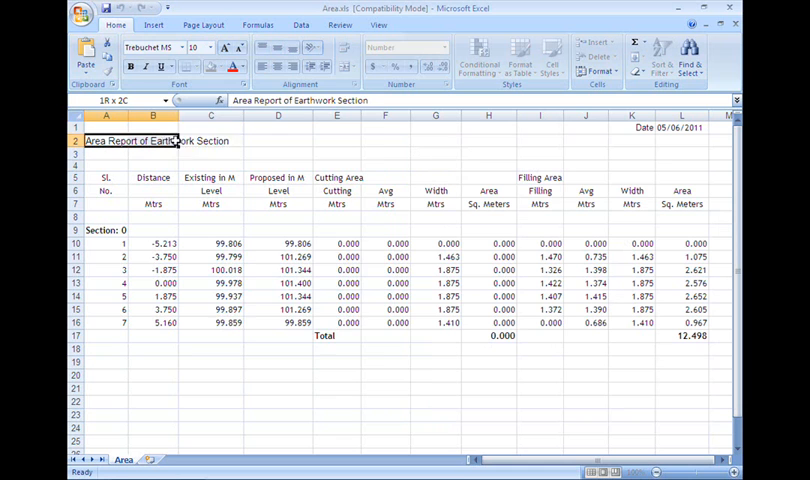
- Make the A2 title wrap text with top vertical alignment
right_click(130, 140)
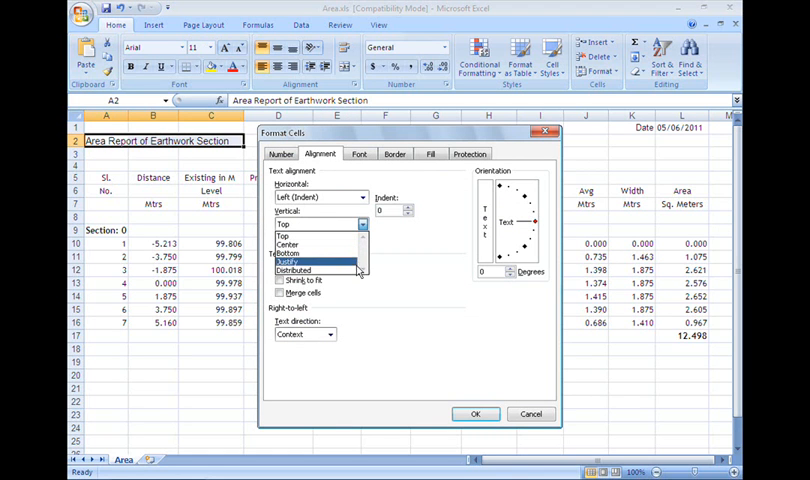
click(312, 236)
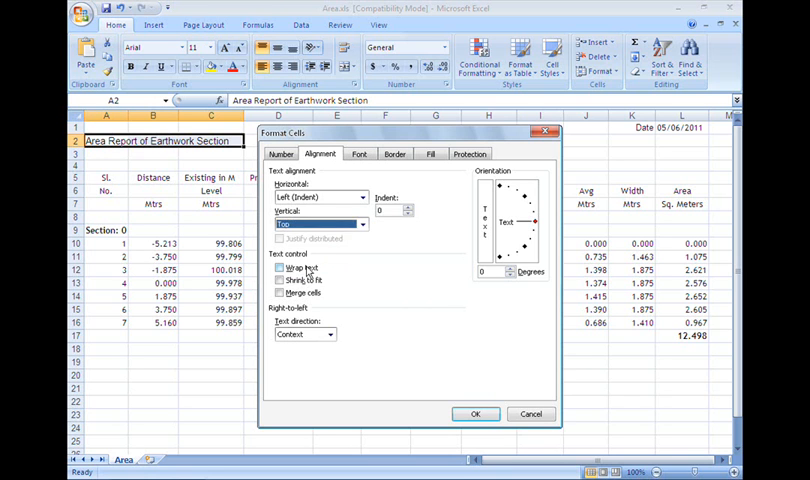
click(280, 267)
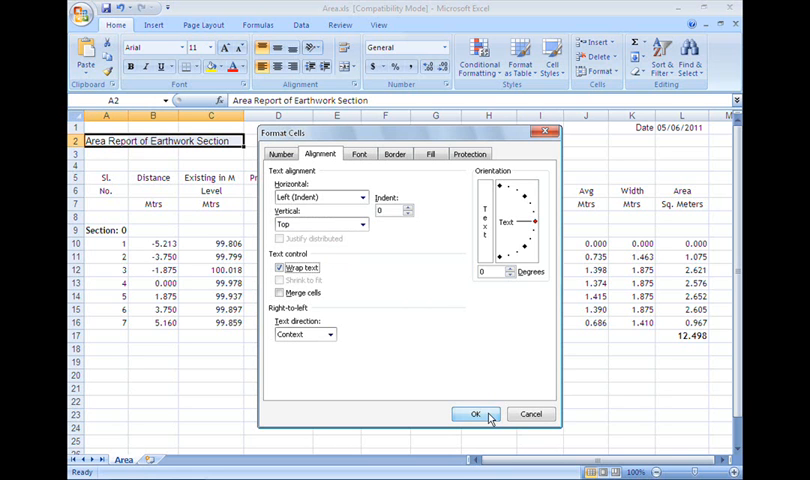
click(474, 414)
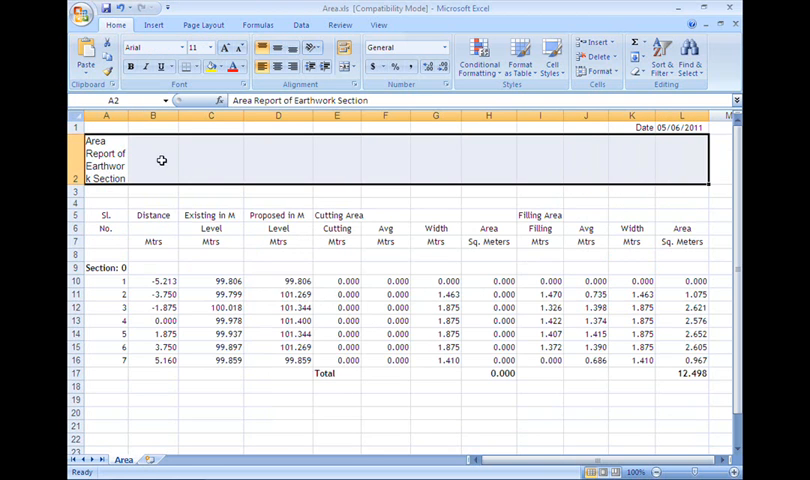
- Merge A2:L3 and center the report title across the table width
right_click(162, 161)
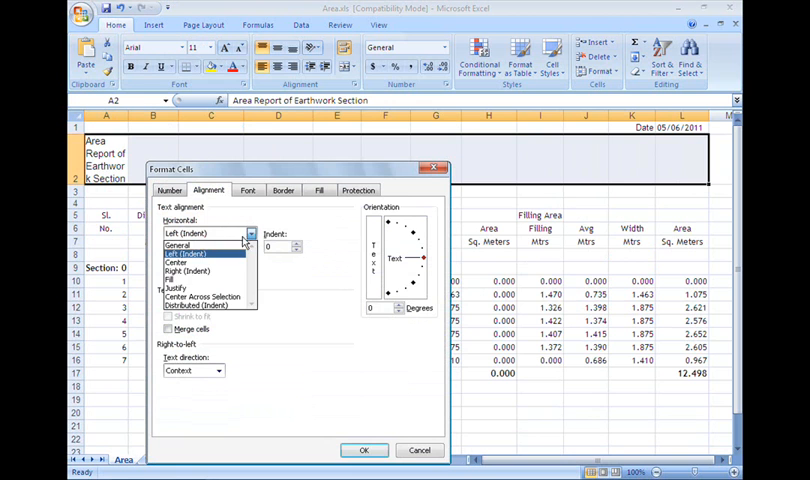
click(204, 296)
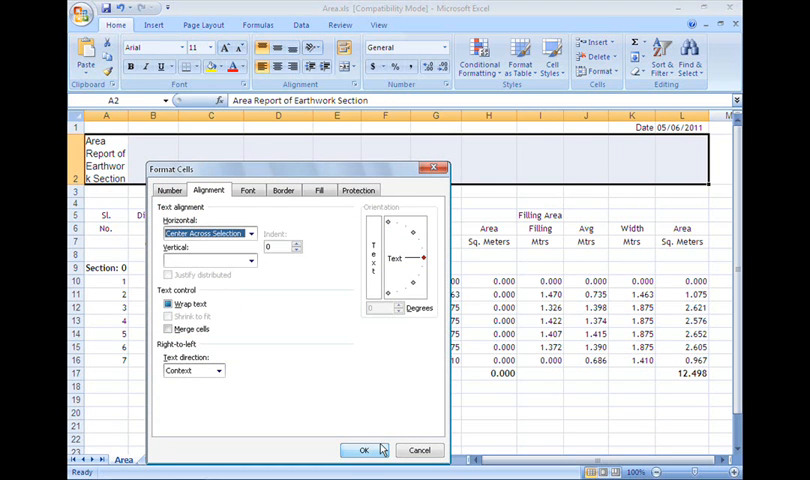
click(363, 449)
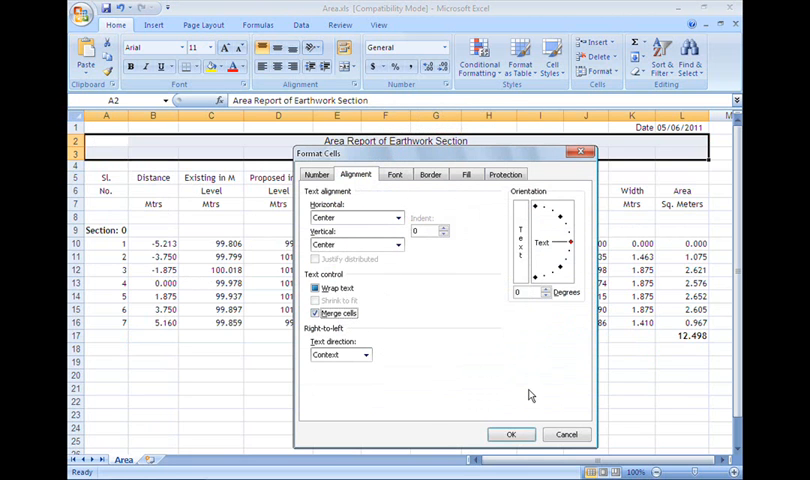
click(510, 434)
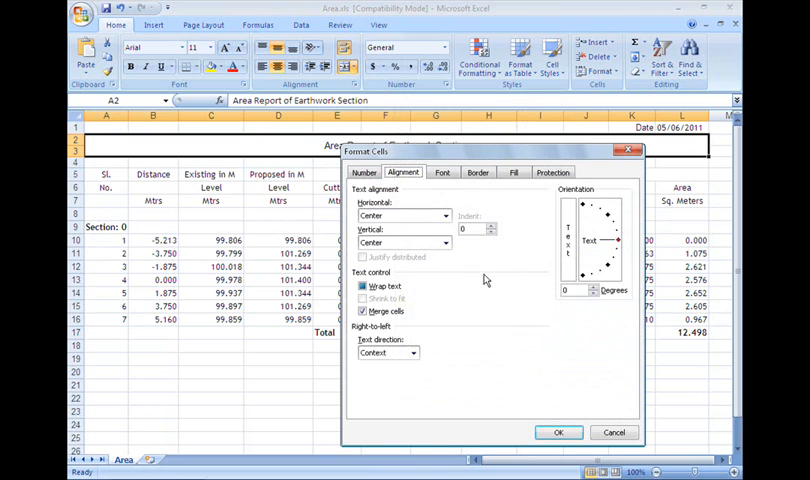
- Set the merged title's font to Calibri, size 14
click(442, 172)
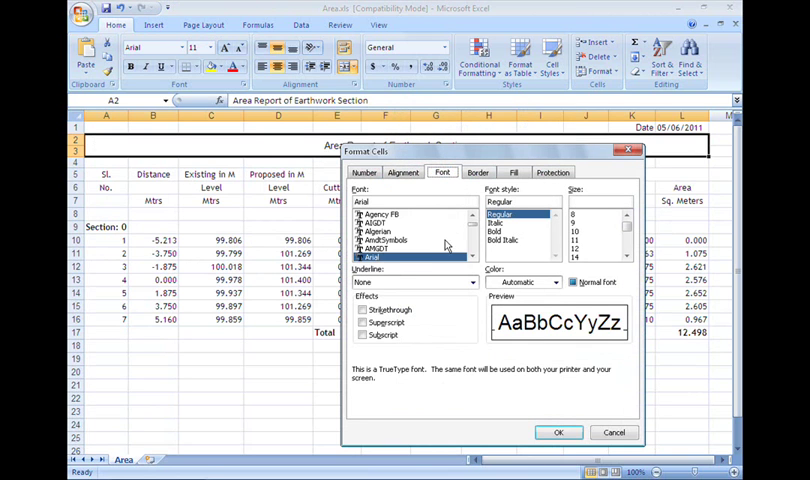
click(388, 248)
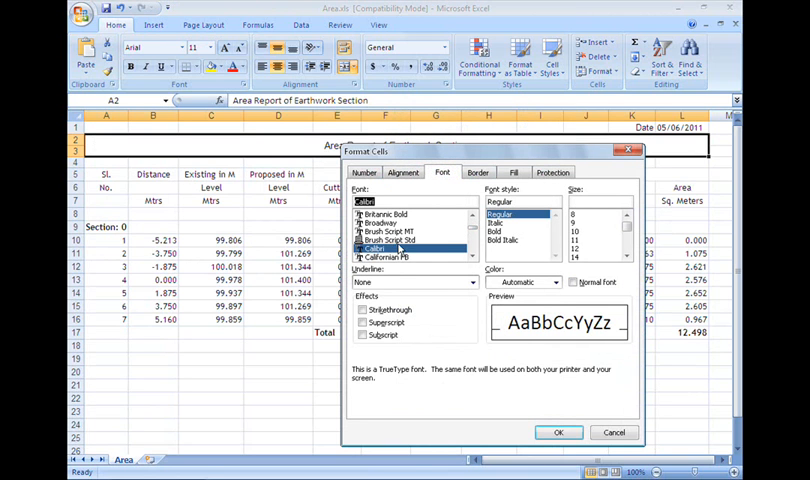
click(578, 227)
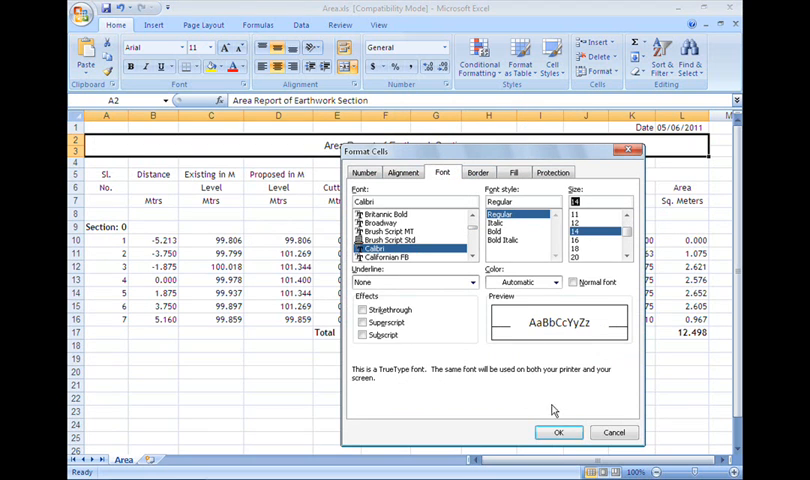
click(561, 433)
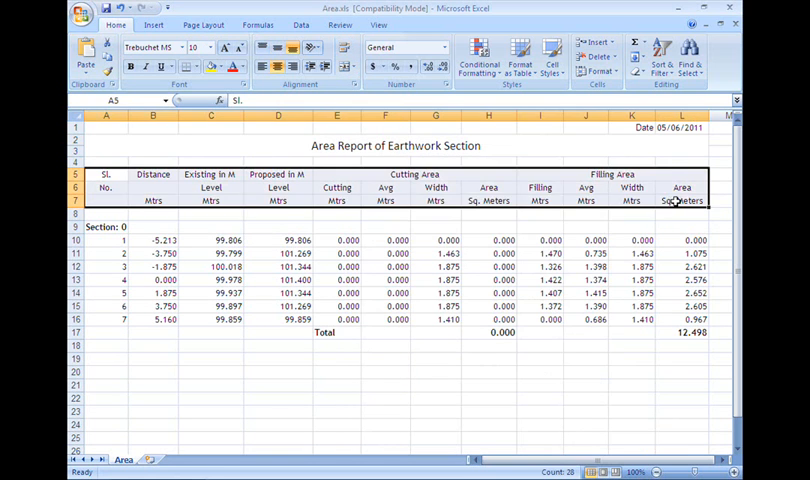
- Add borders around and between the A5:L7 column headings
right_click(540, 200)
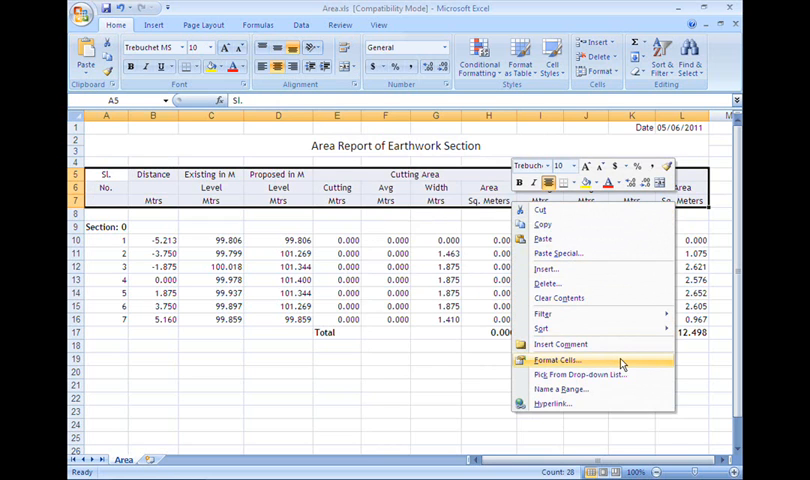
click(558, 360)
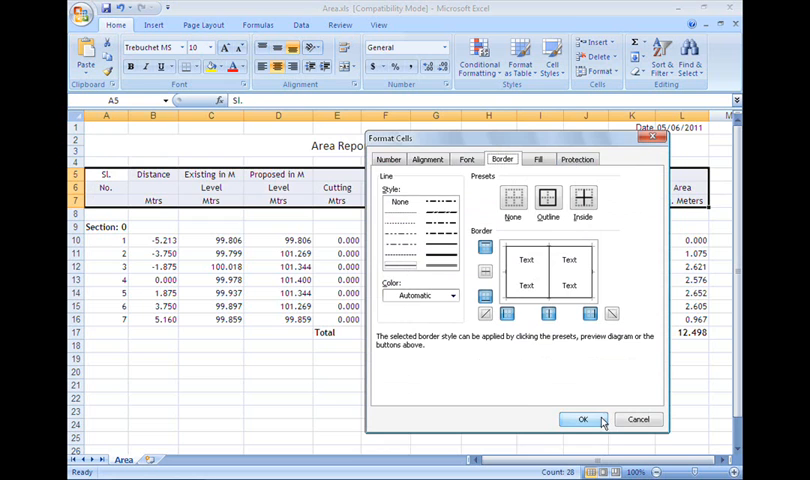
click(582, 419)
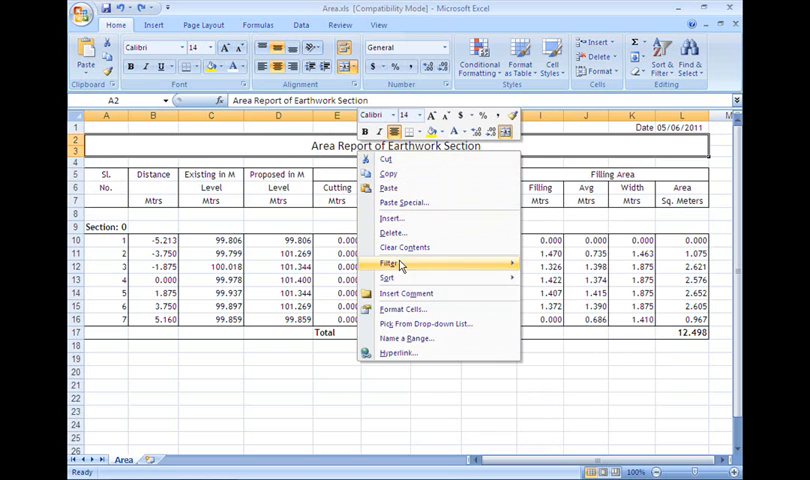
- Fill the merged report title cell with a grey background
click(406, 308)
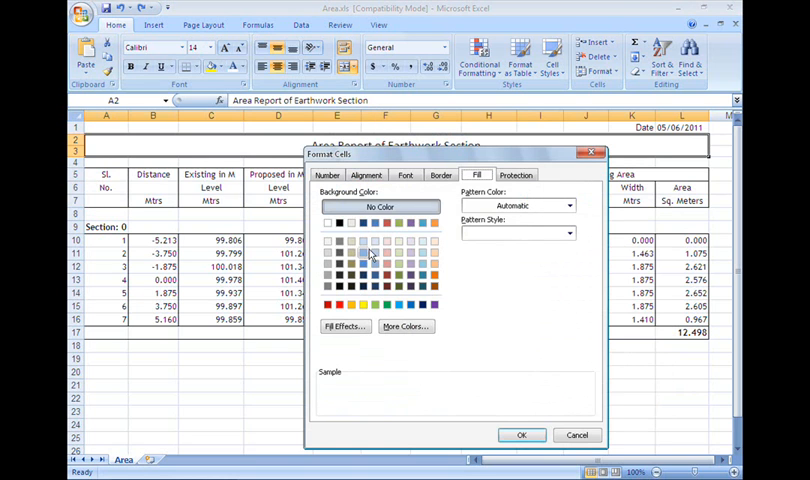
click(339, 243)
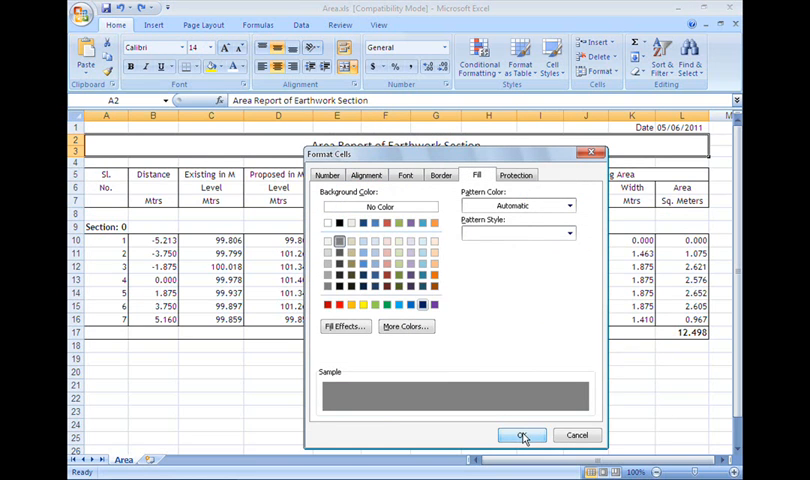
click(524, 435)
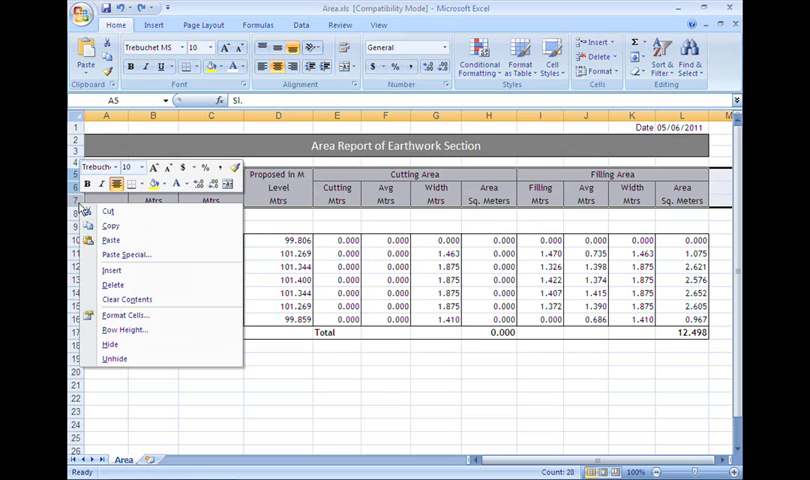
mouse_move(122, 330)
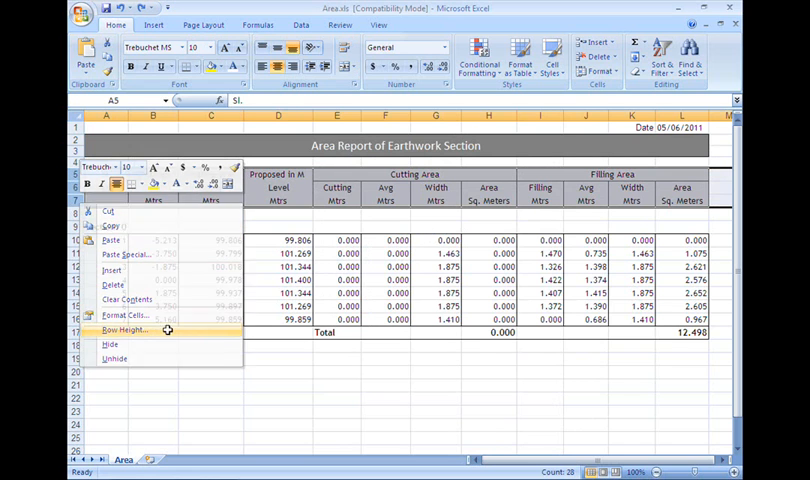
- Set rows 5–7 to a row height of 20 points
click(122, 328)
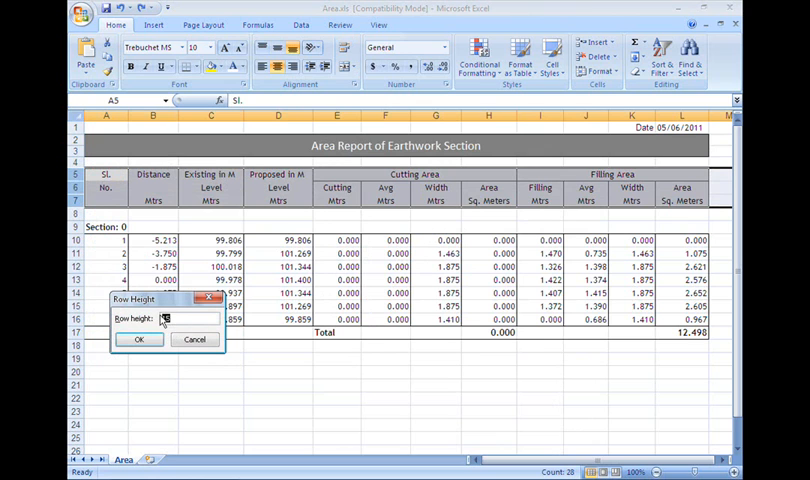
text(2)
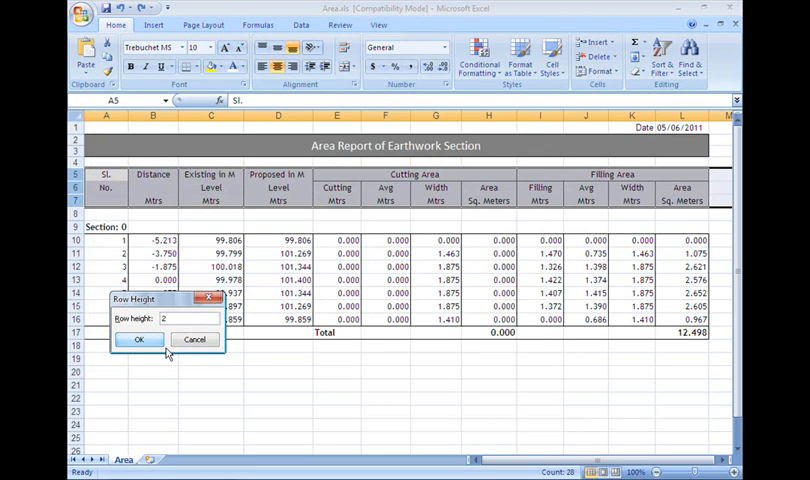
text(0)
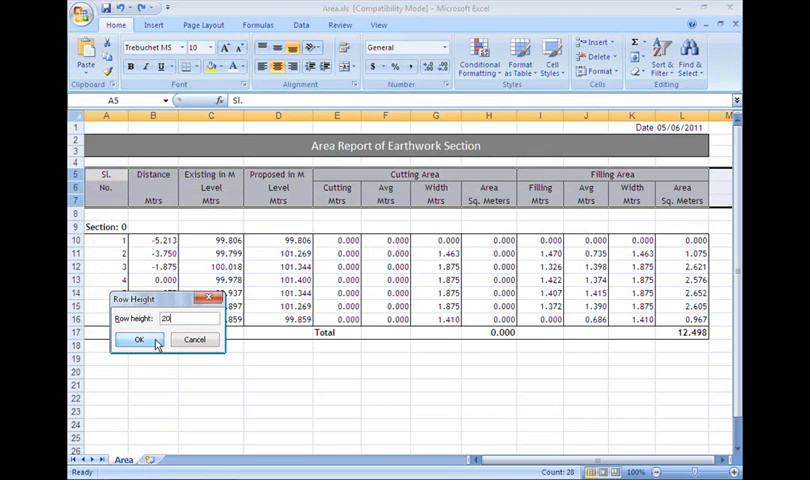
click(138, 339)
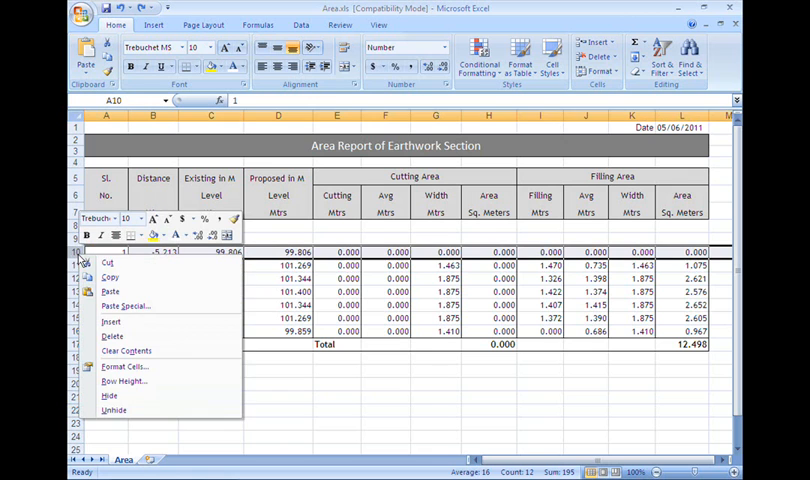
mouse_move(110, 321)
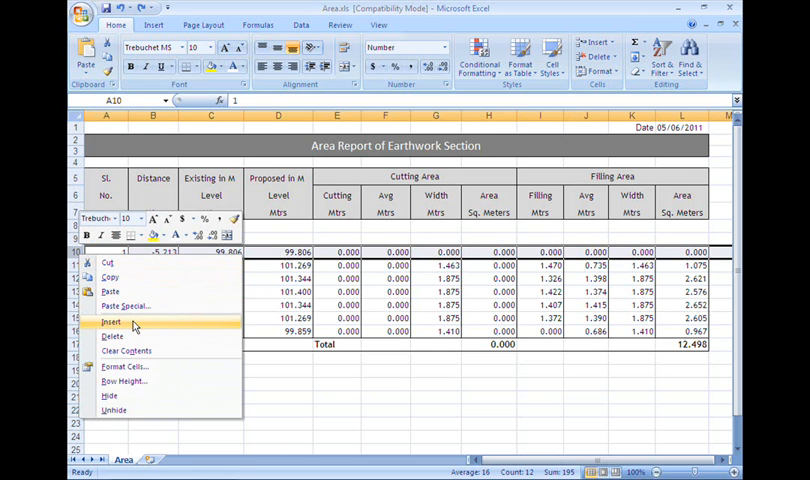
mouse_move(178, 330)
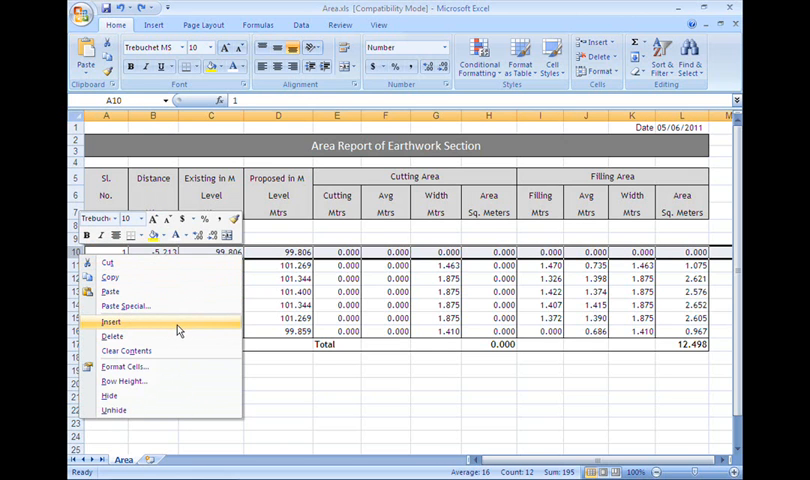
- Insert a blank row above row 10, ahead of the first data row
click(111, 321)
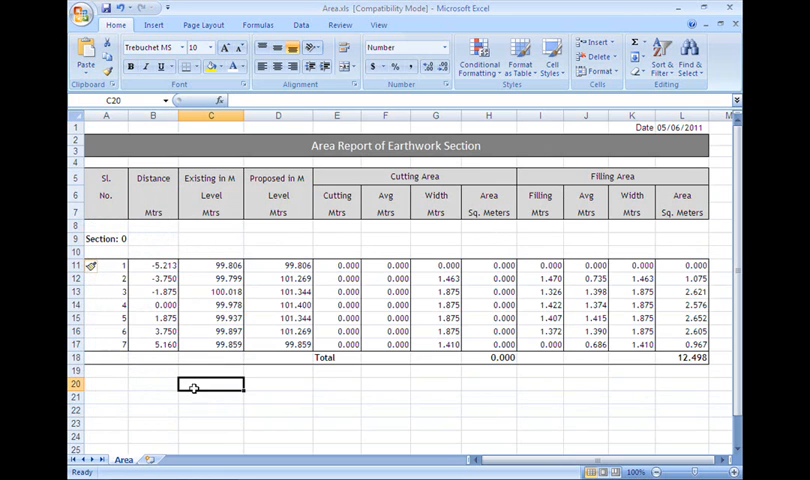
mouse_move(146, 383)
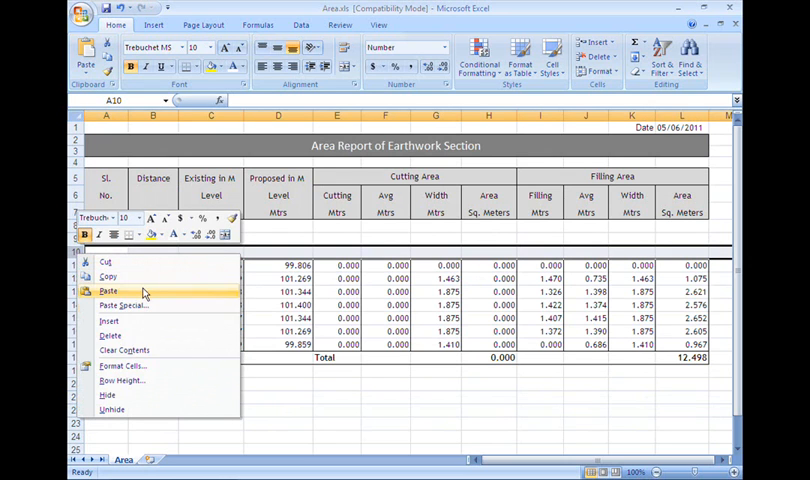
mouse_move(111, 335)
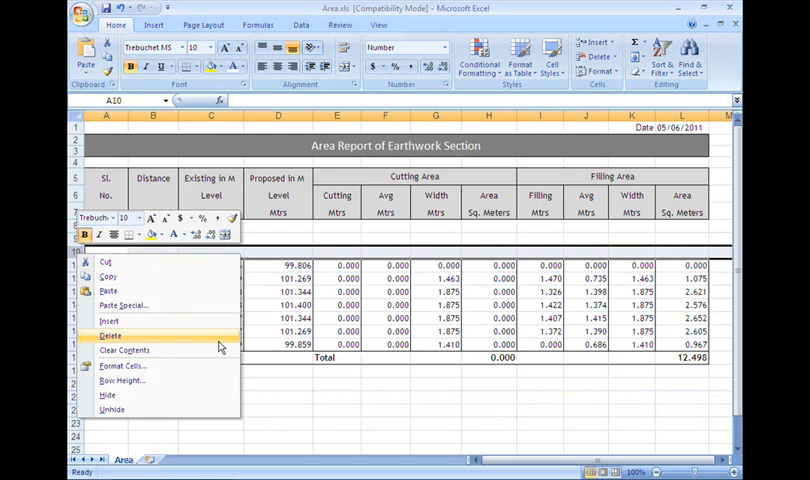